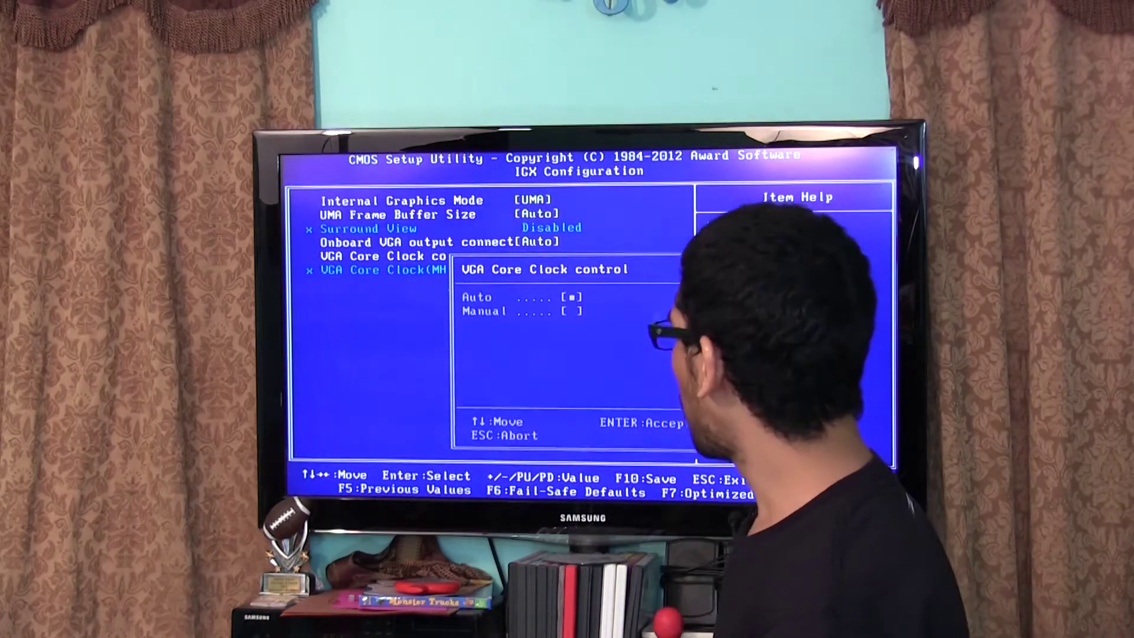
- Leave IGX Configuration and review the CPU Clock Ratio choices in MB Intelligent Tweaker
key(Escape)
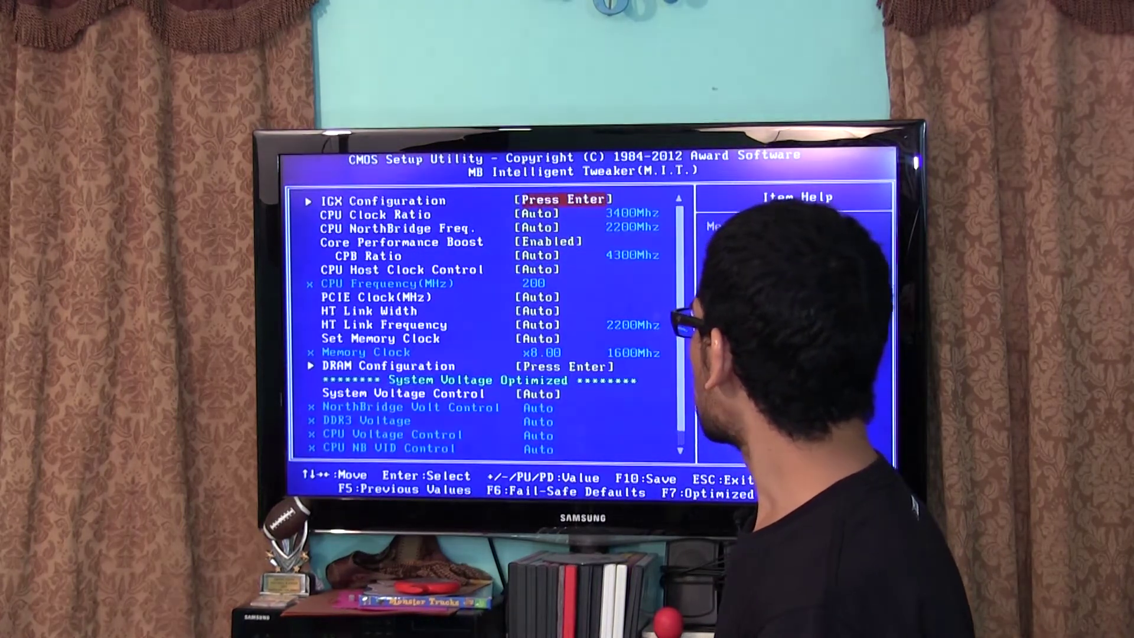
key(Down)
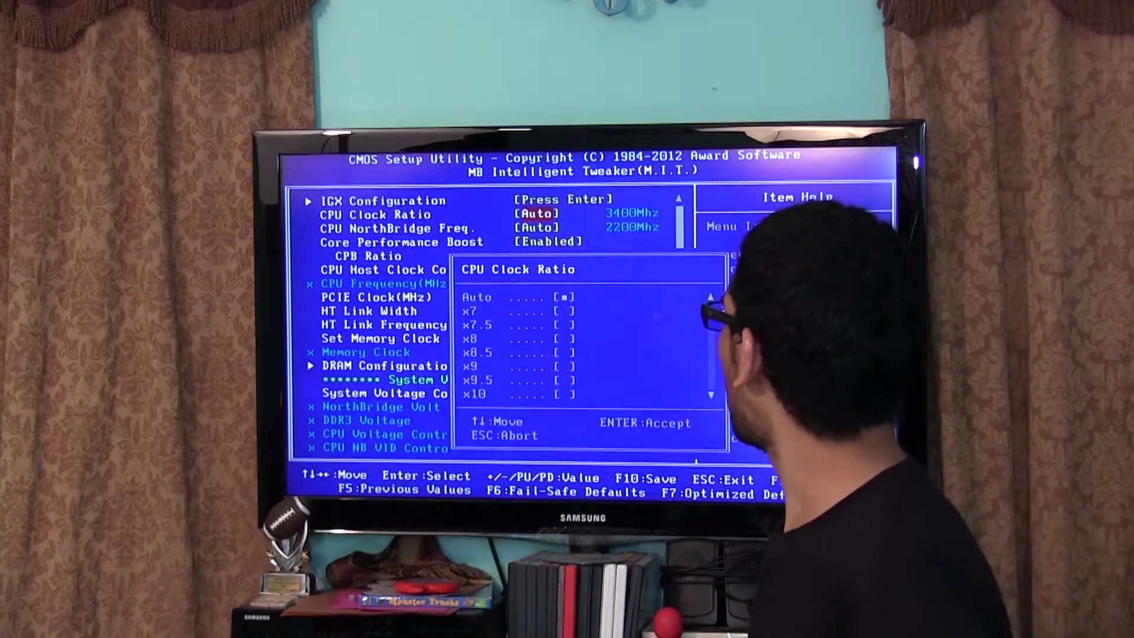
key(Down)
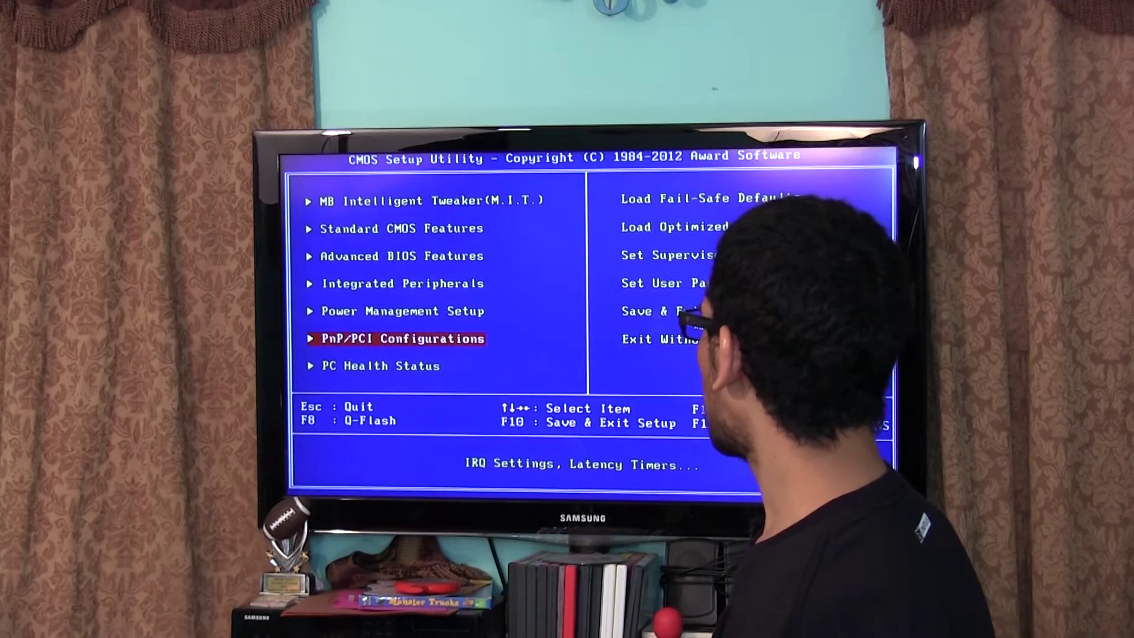
- Review PC Health Status temperatures, voltages and fan speeds, then return to the main menu
key(Down)
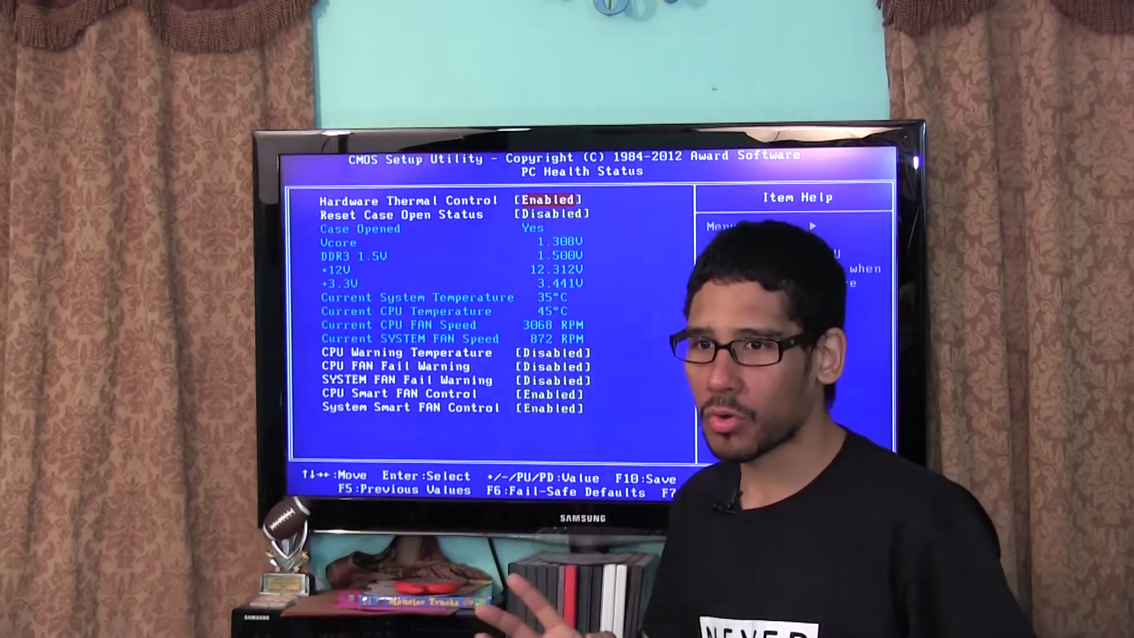
key(Escape)
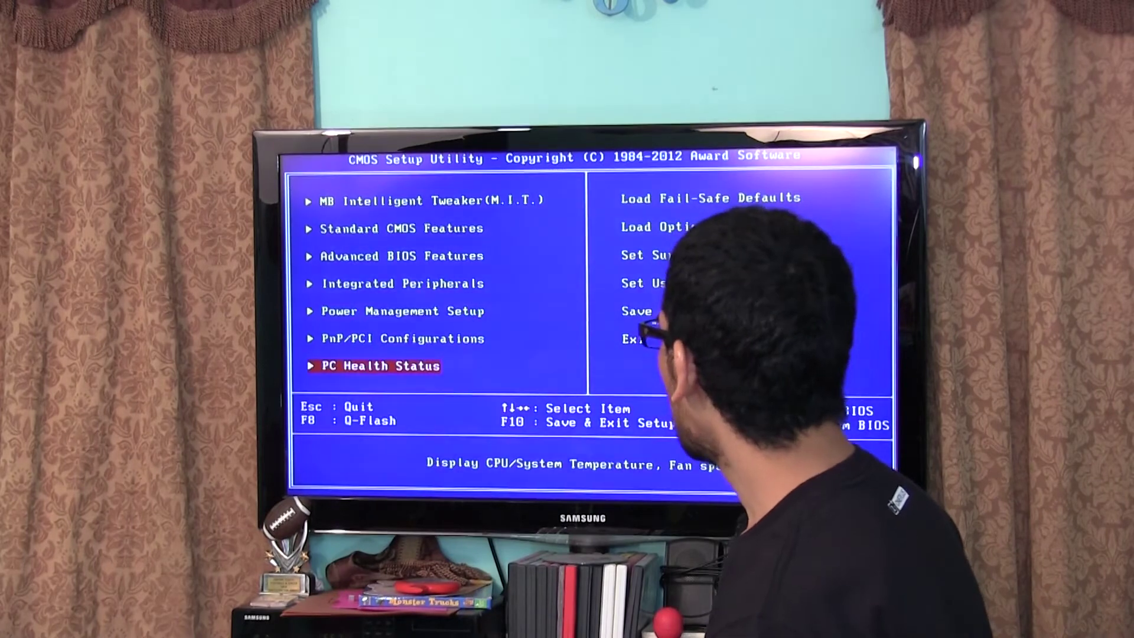